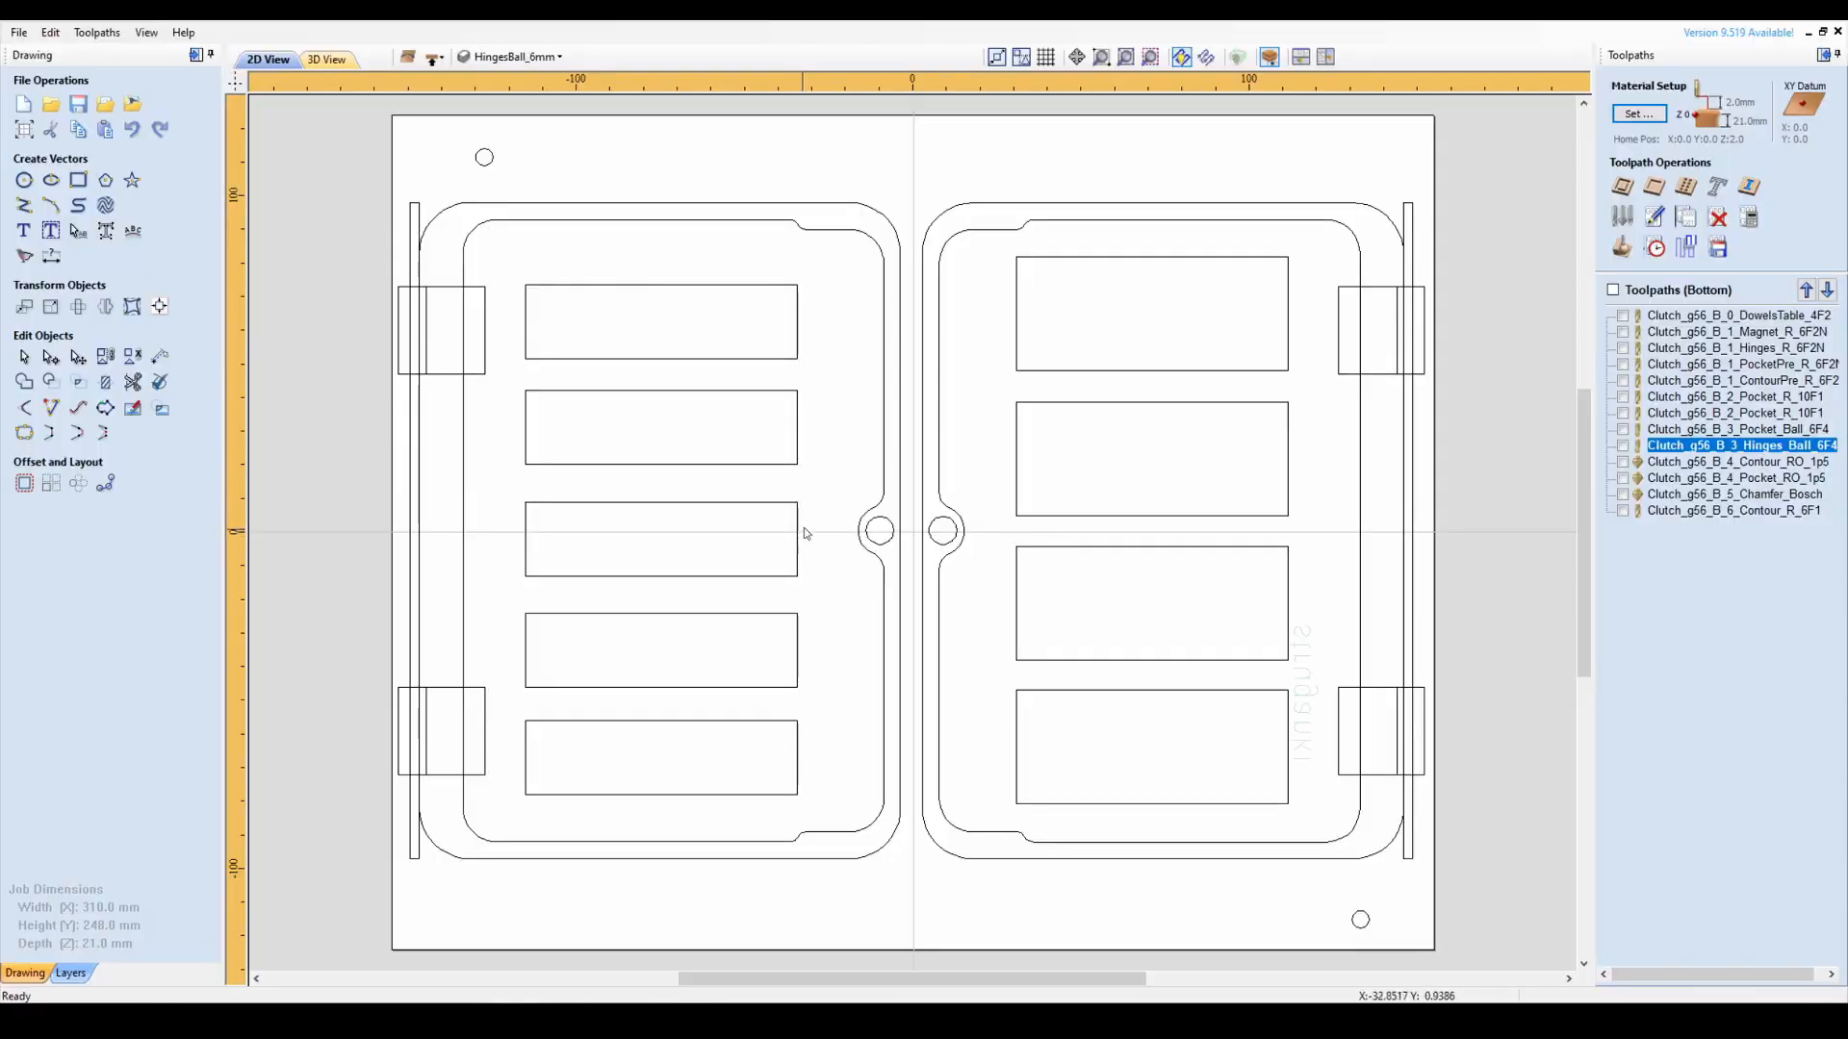
mouse_move(848, 509)
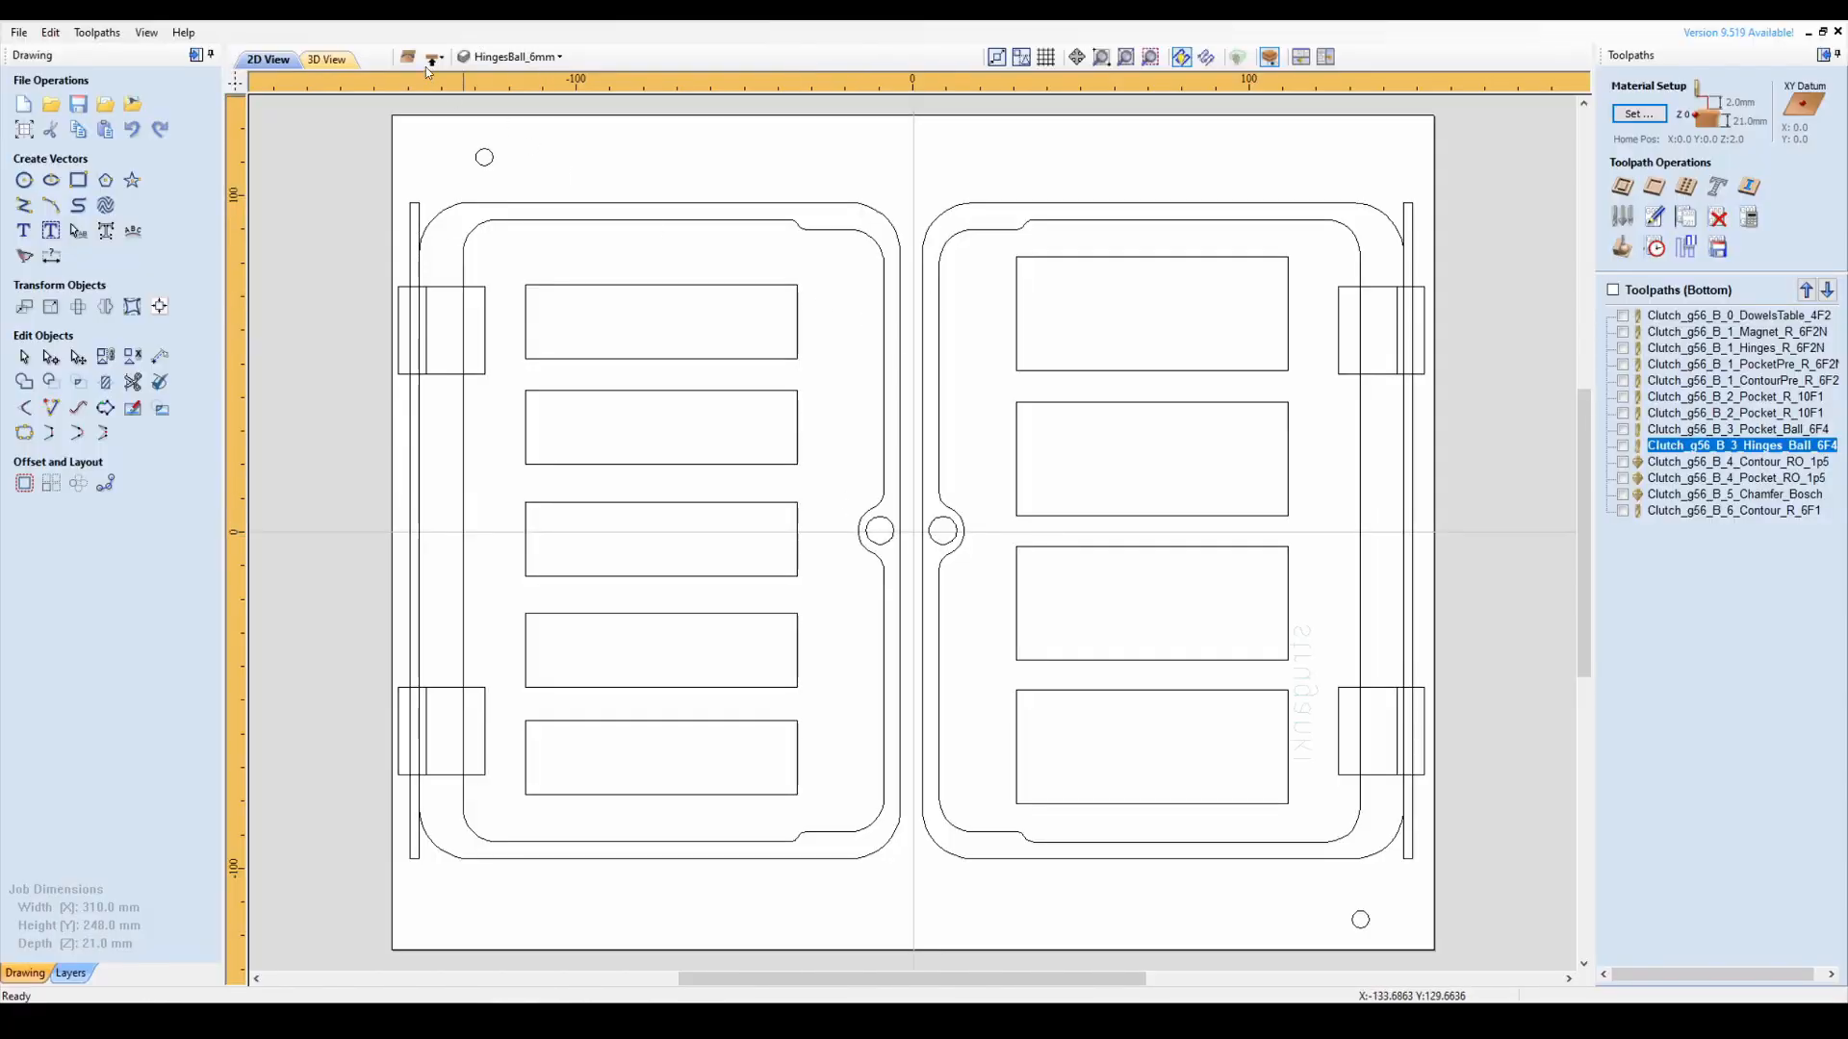
Show the top side and preview its machined toolpaths in the 3D view.
click(434, 57)
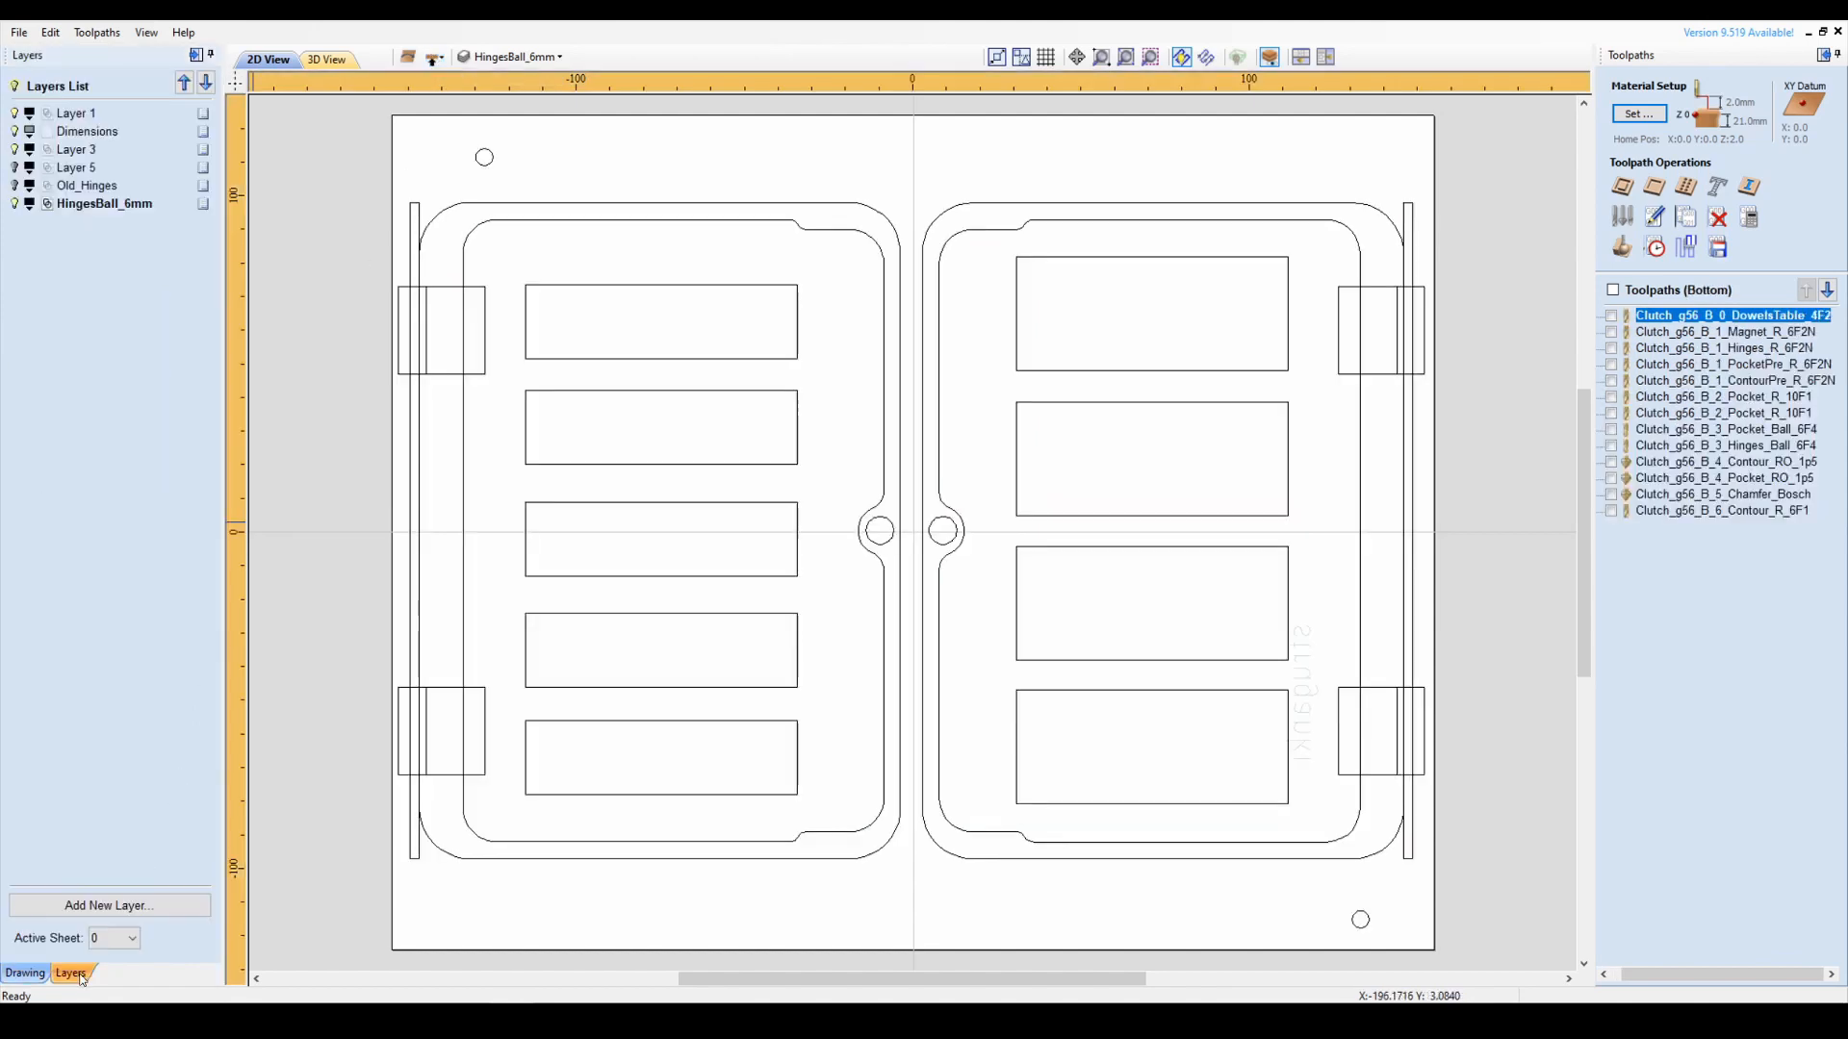
click(25, 972)
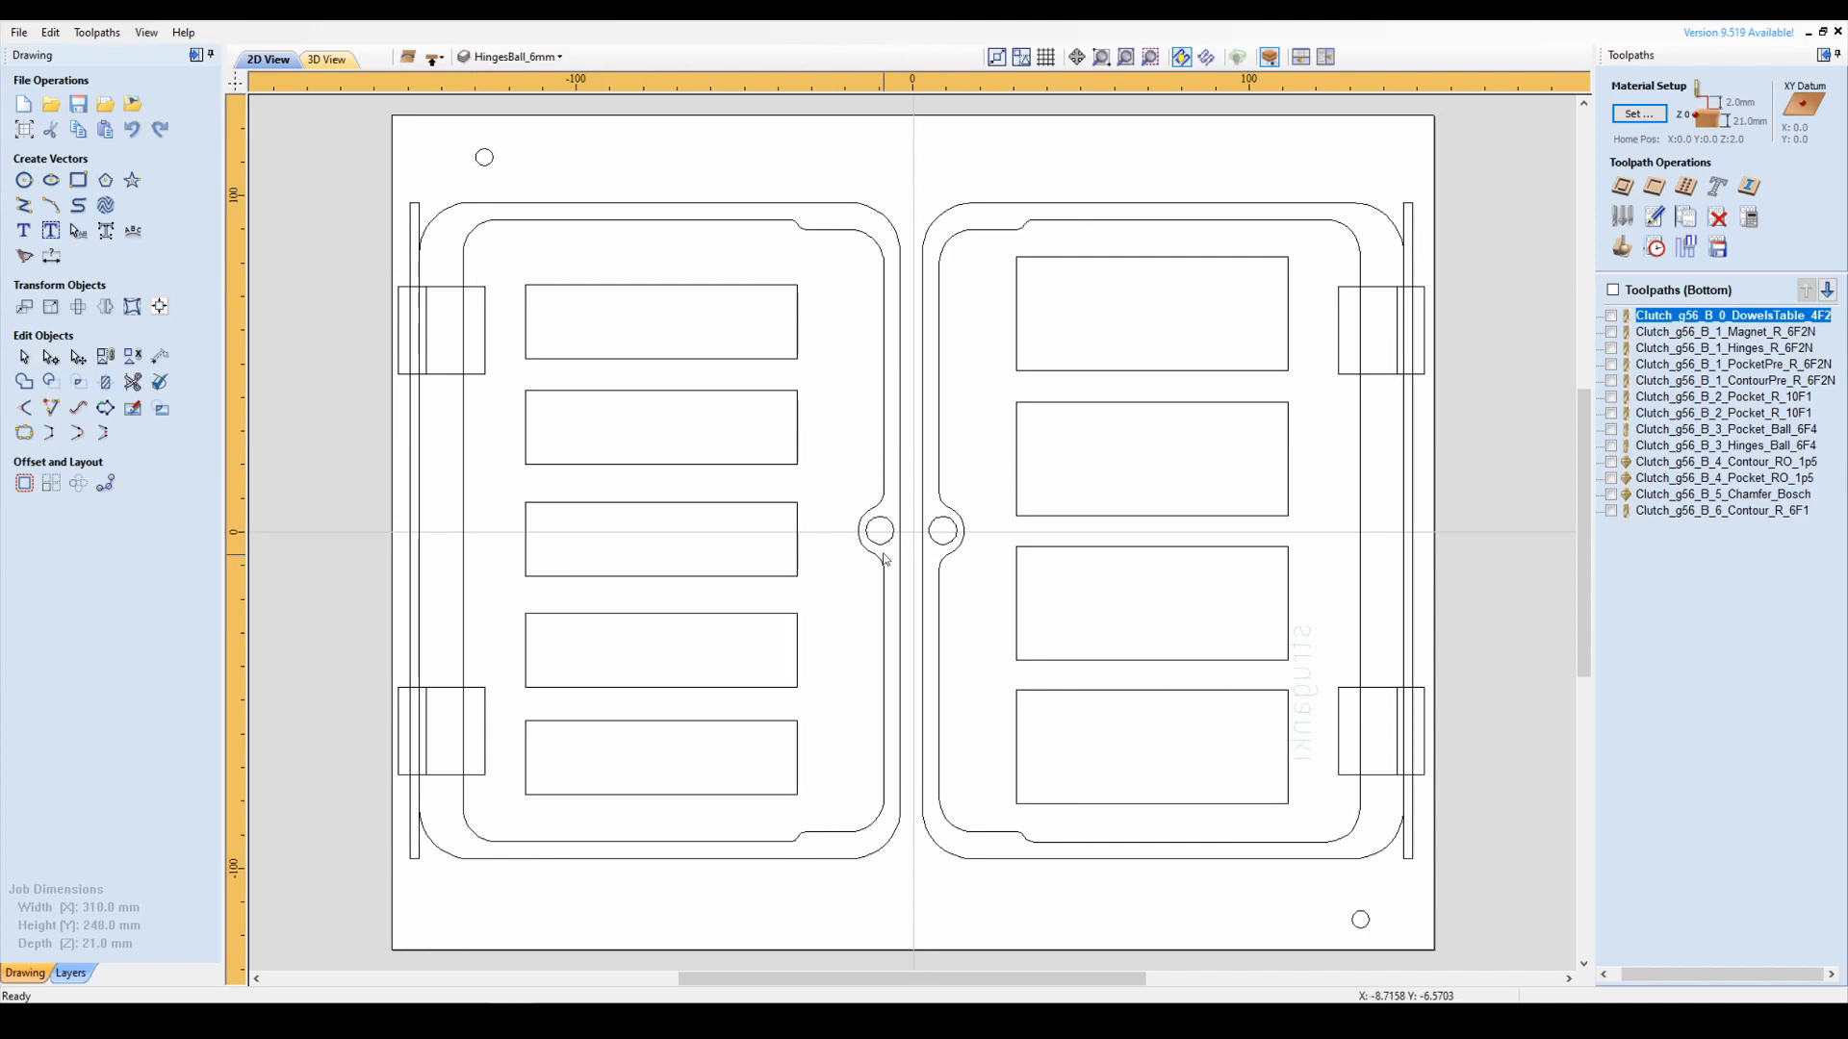
click(325, 59)
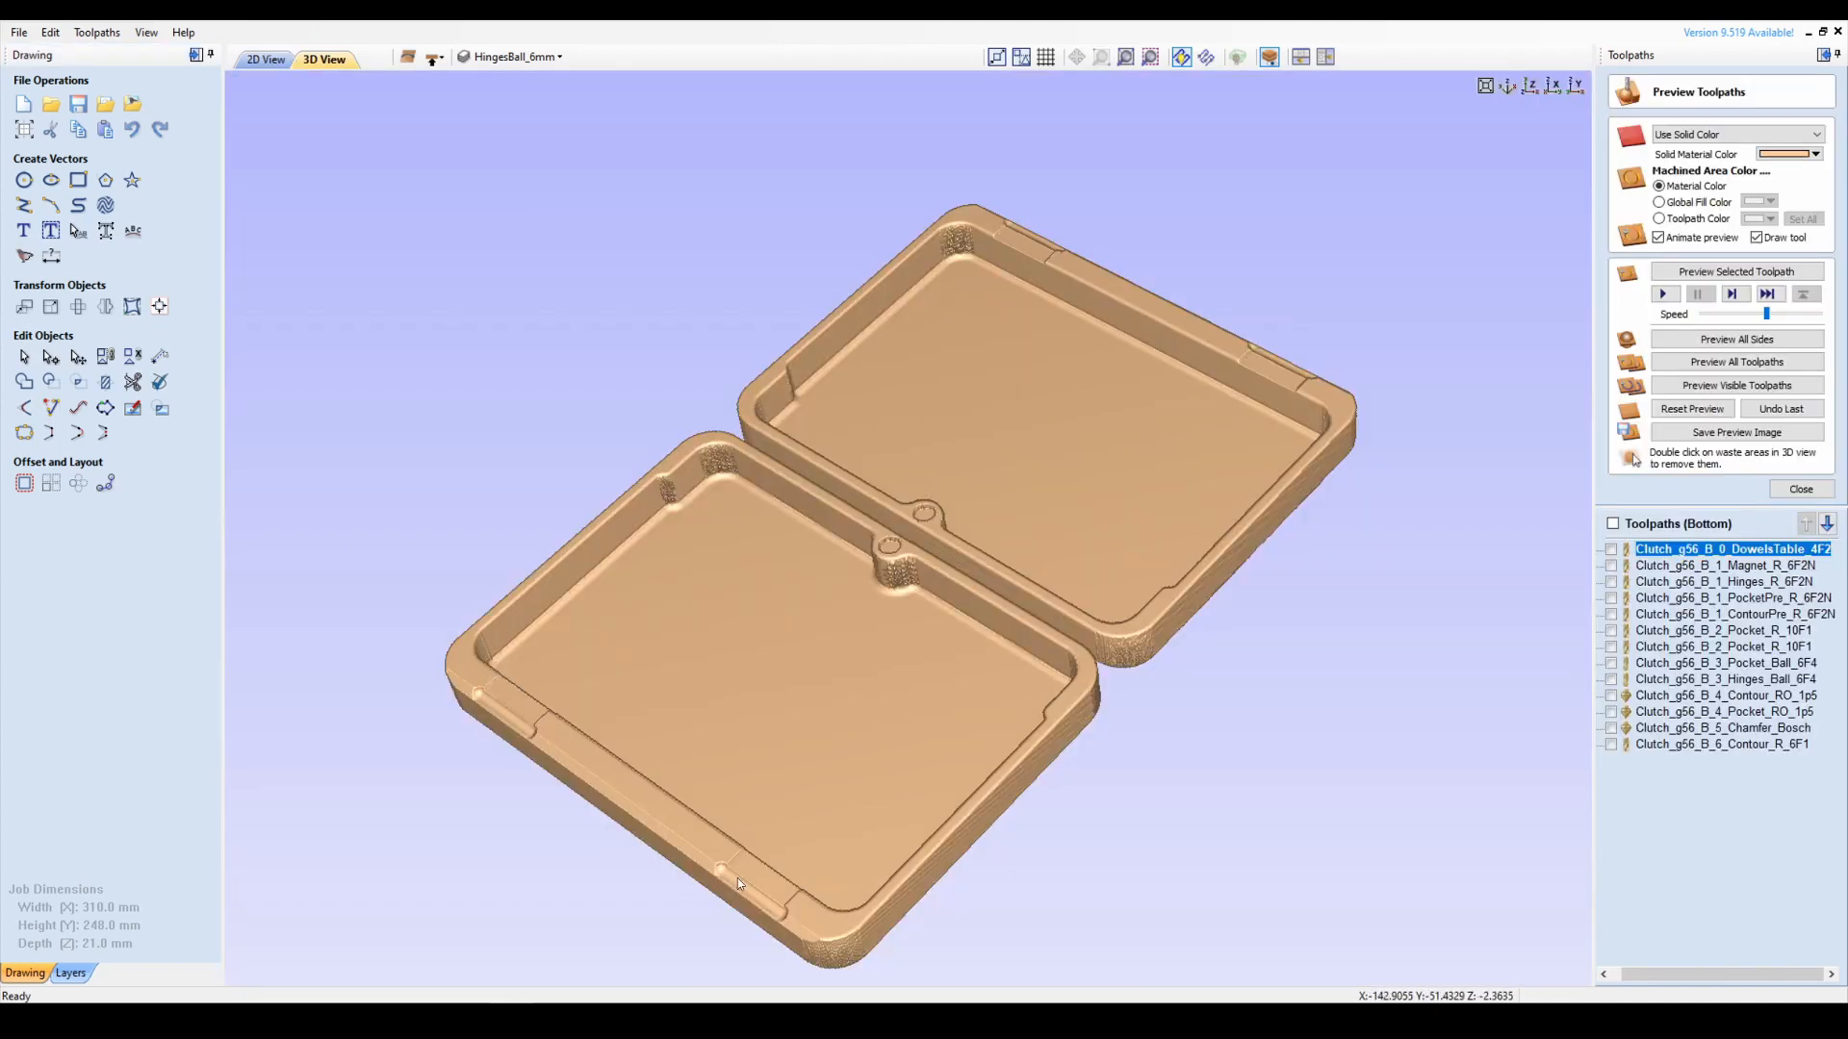
mouse_move(472, 628)
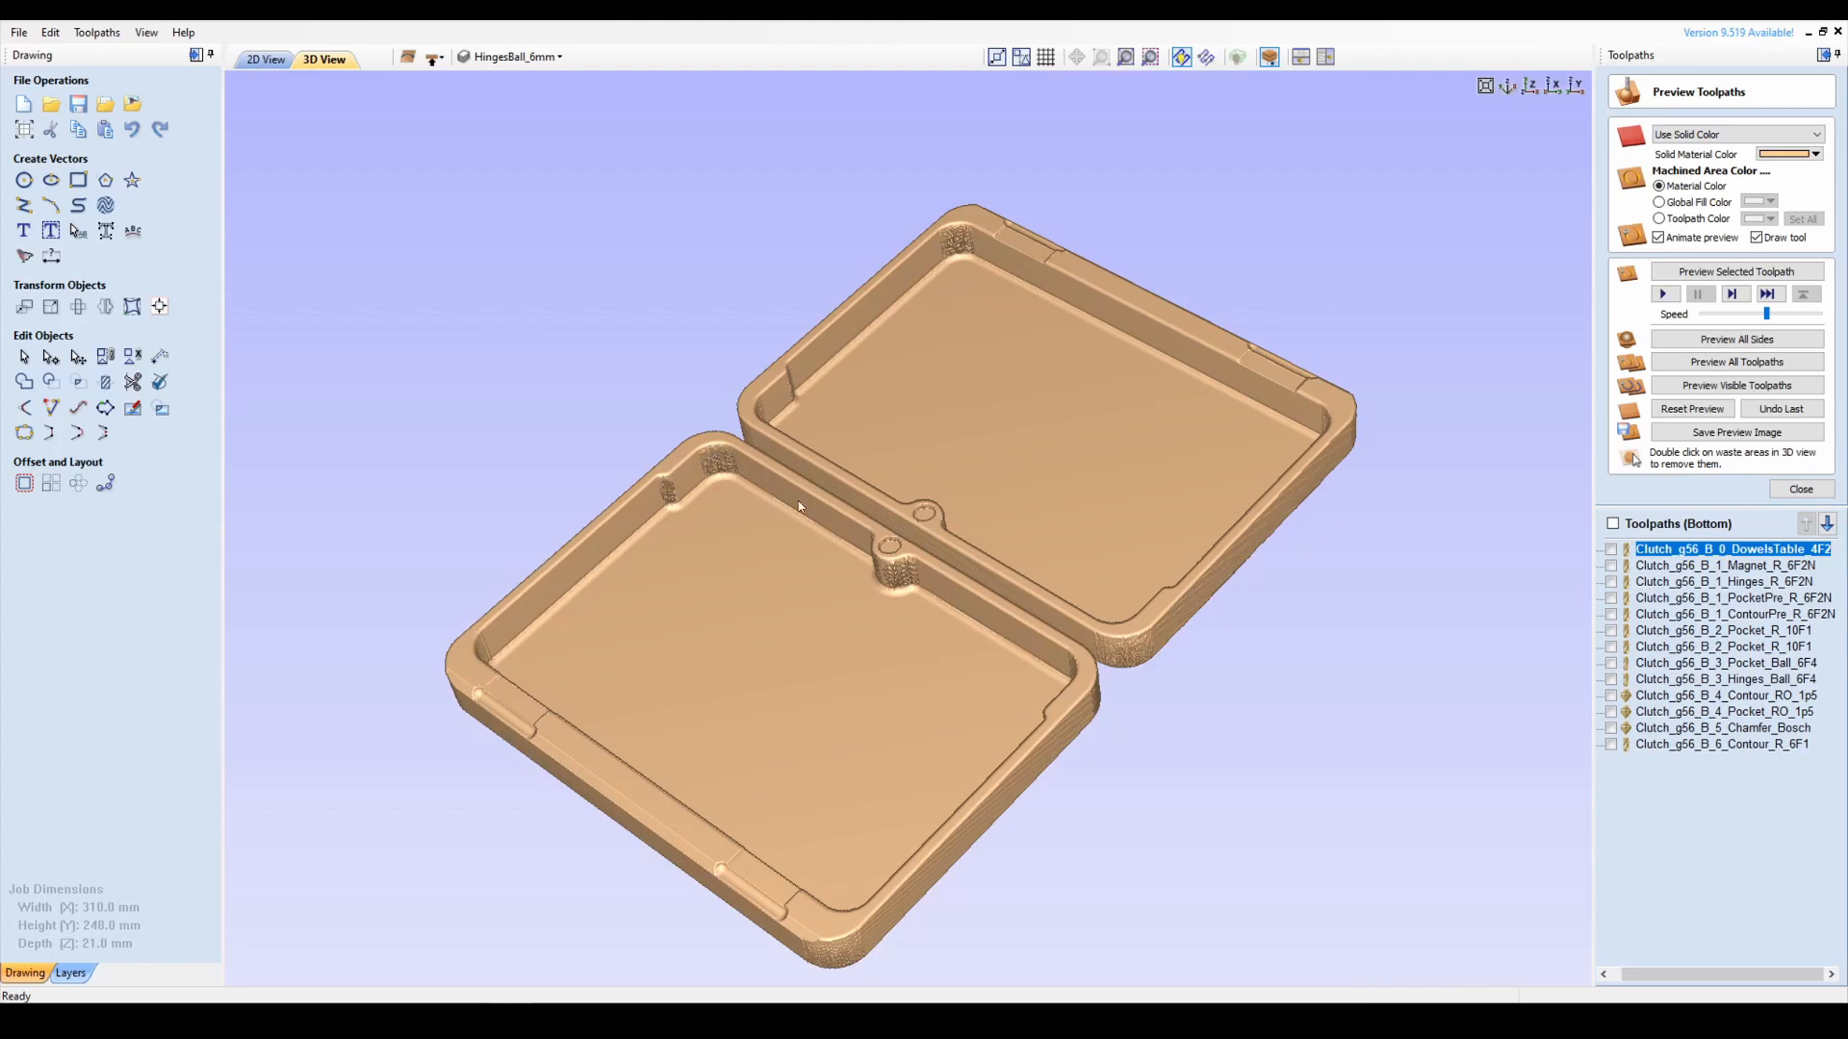
mouse_move(993, 783)
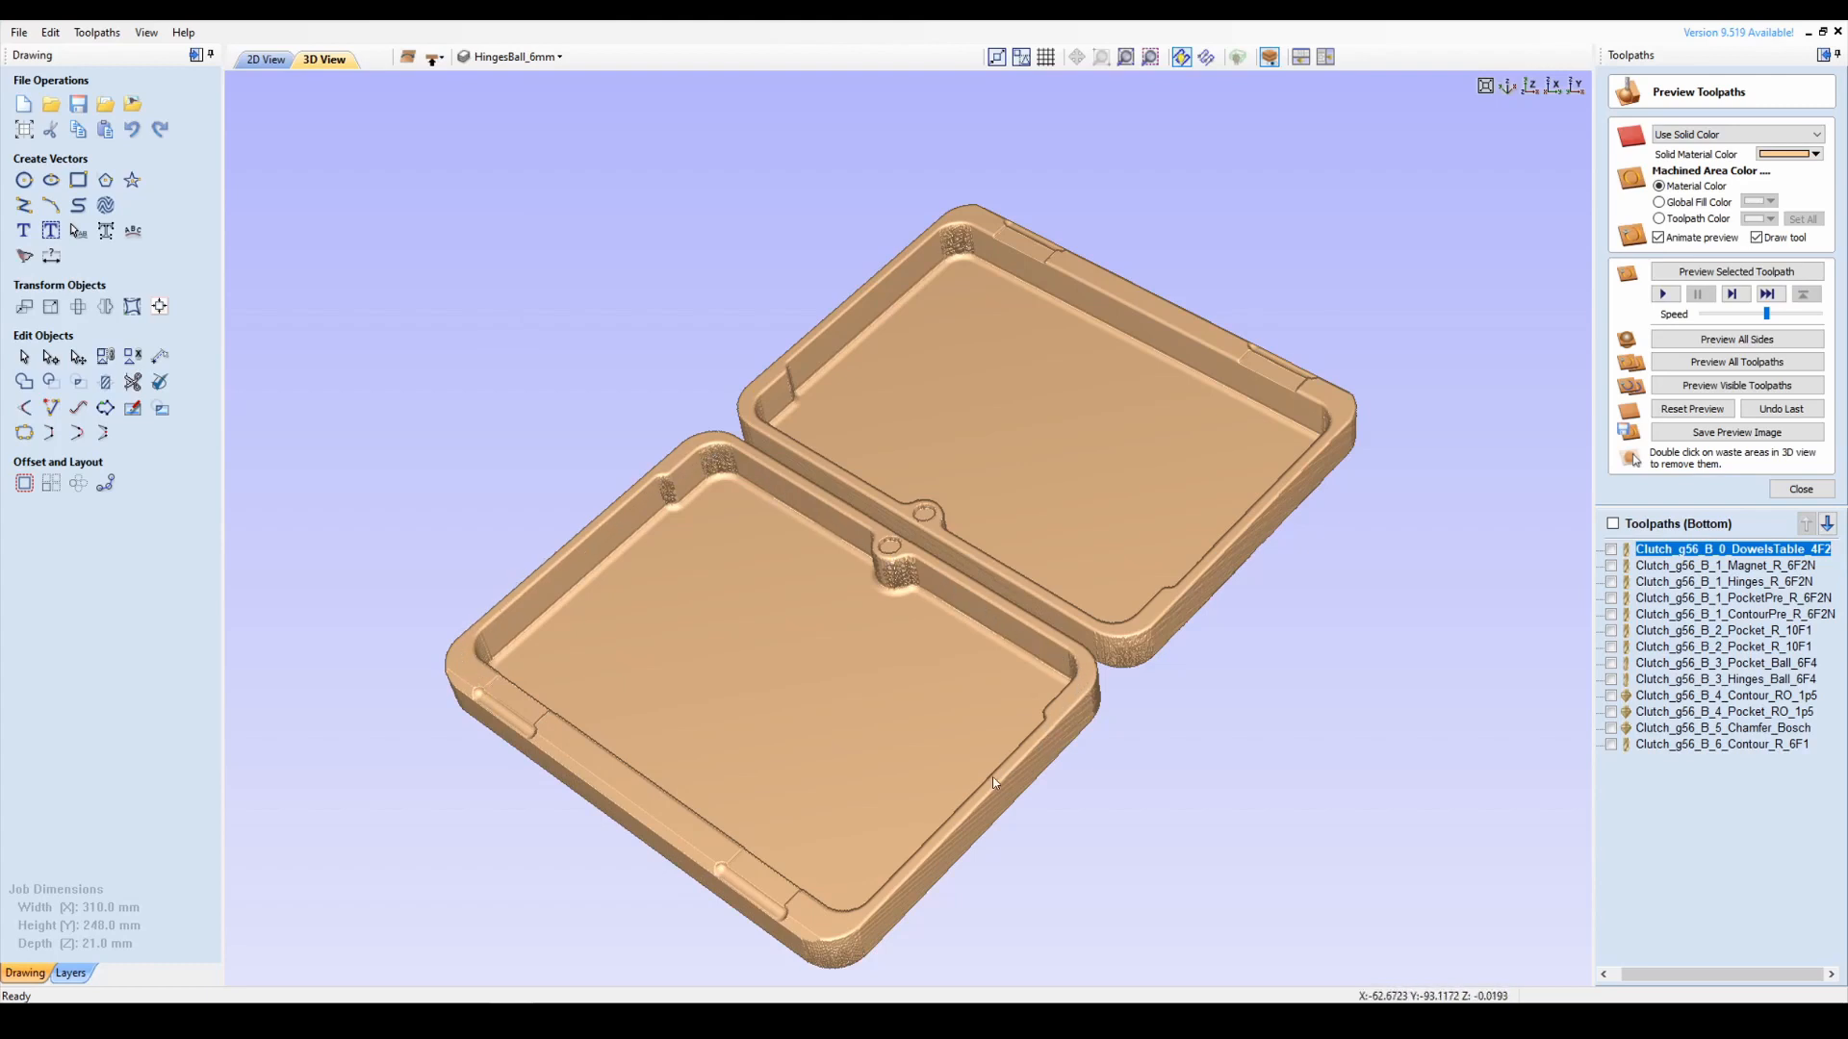
mouse_move(719, 839)
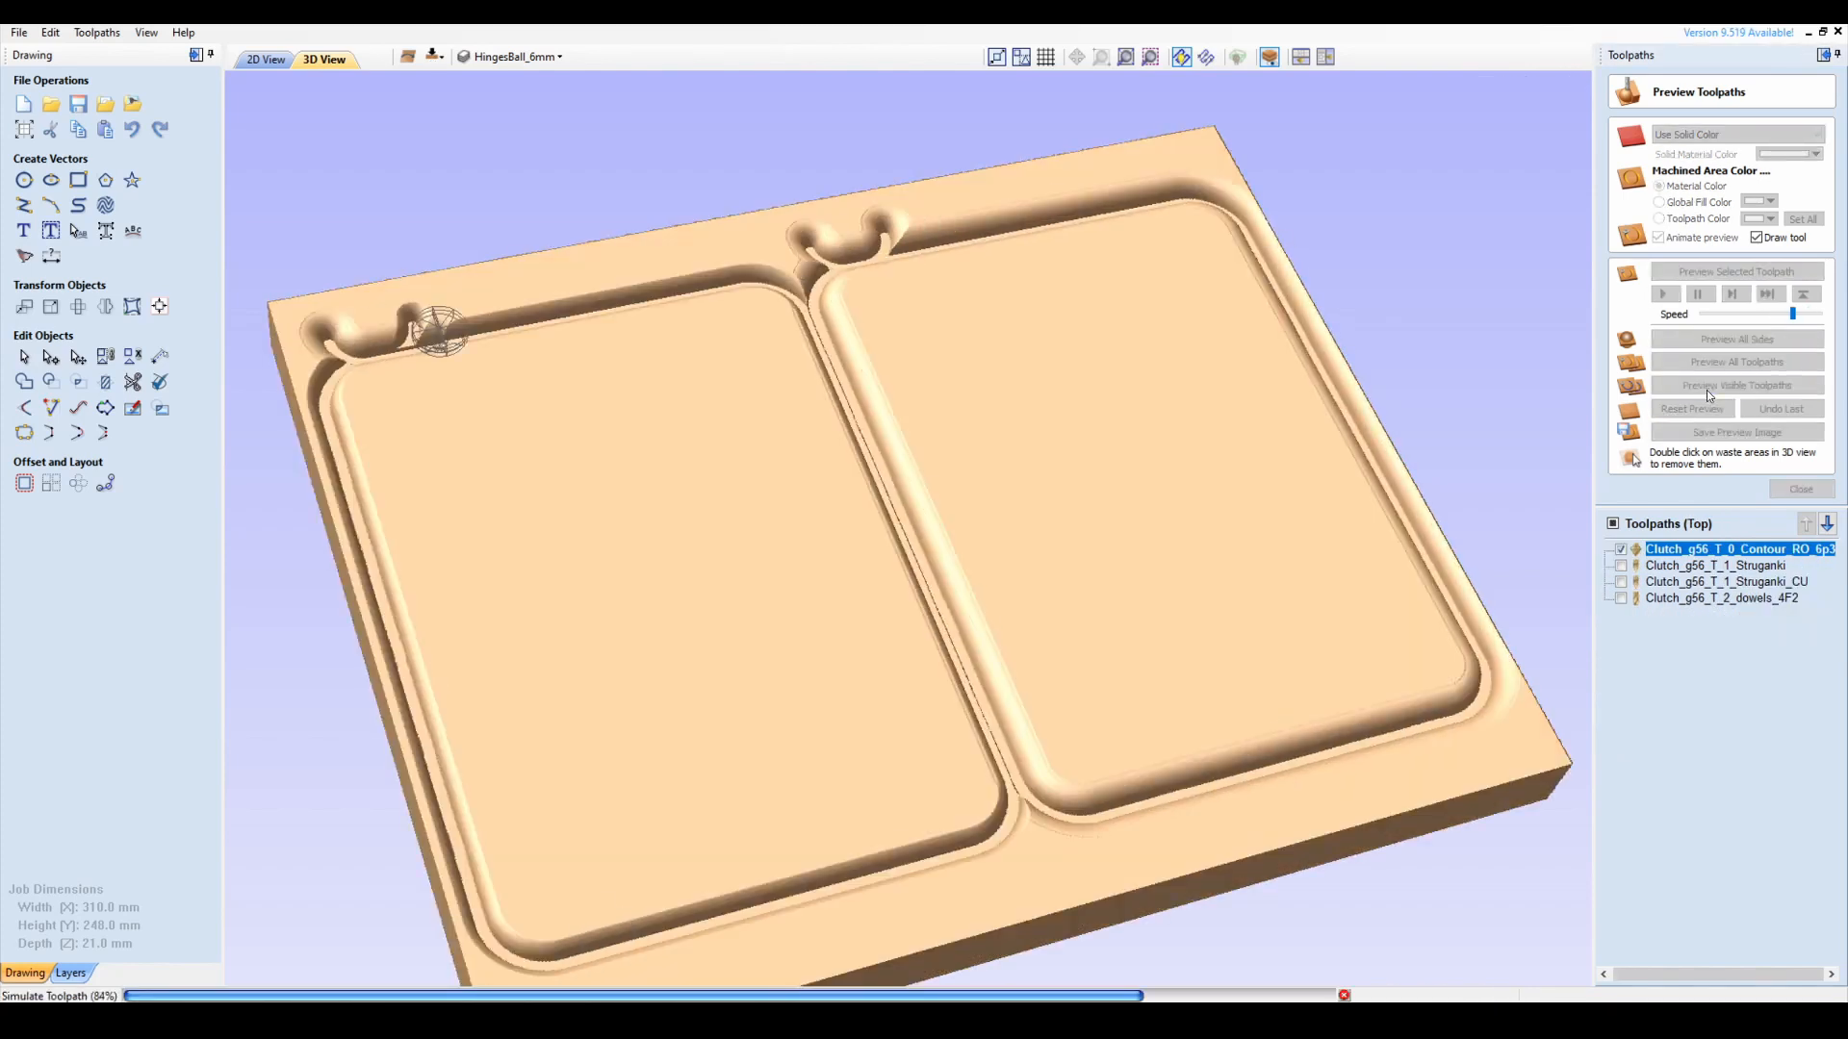
Preview the top face, then flip the 3D preview to the bottom side.
click(1734, 385)
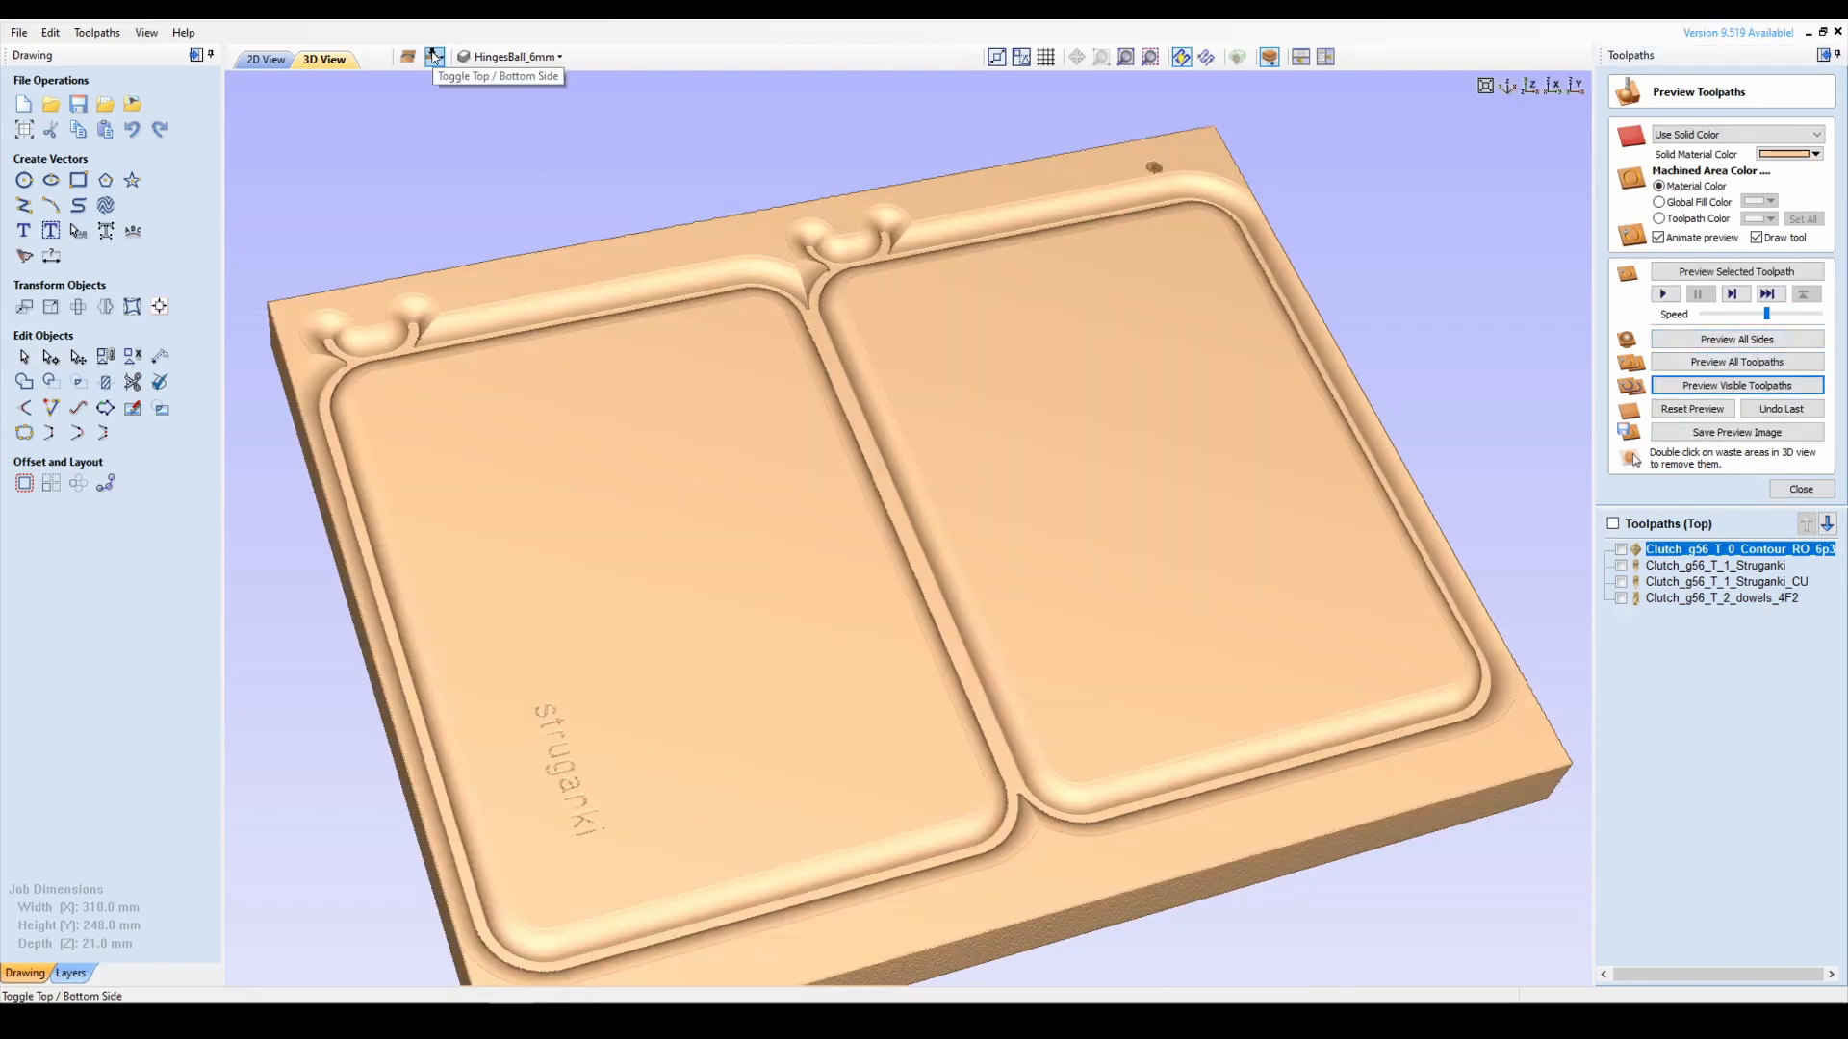
click(435, 57)
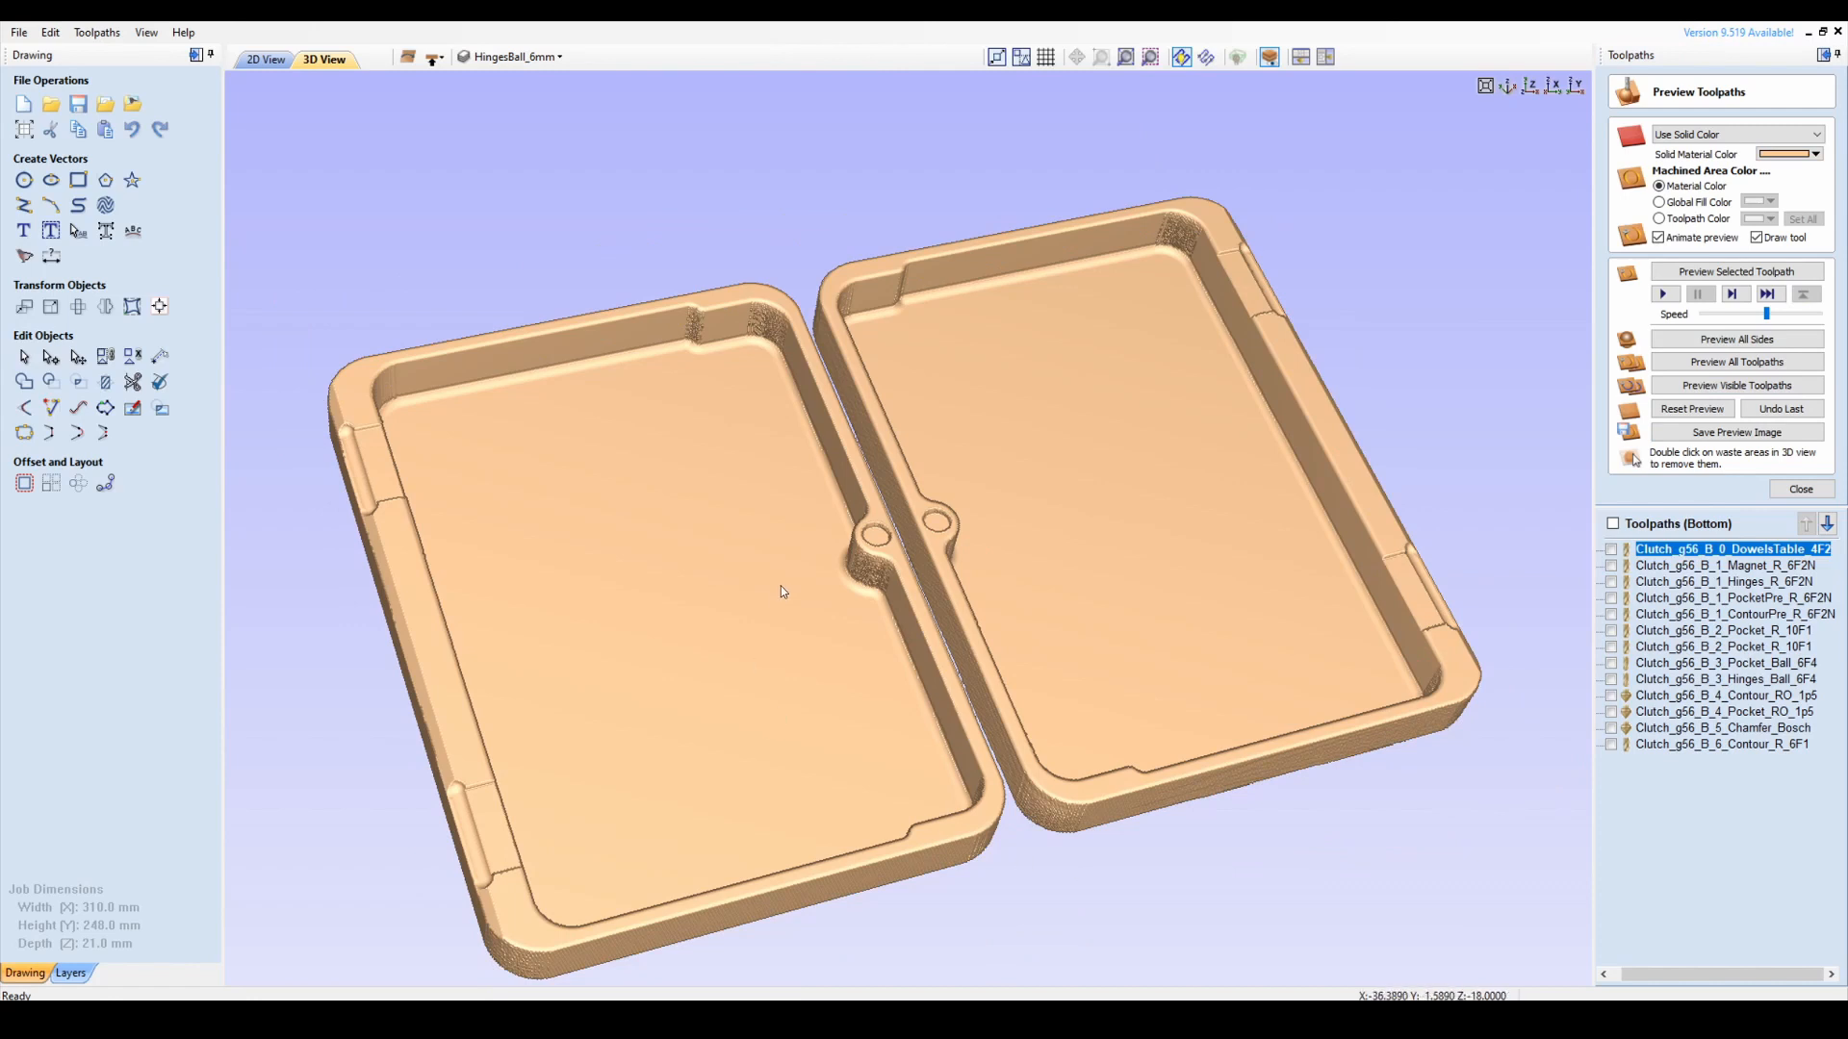
Reset to the stock board and simulate the two Pocket_R_10F1 toolpaths.
click(1734, 385)
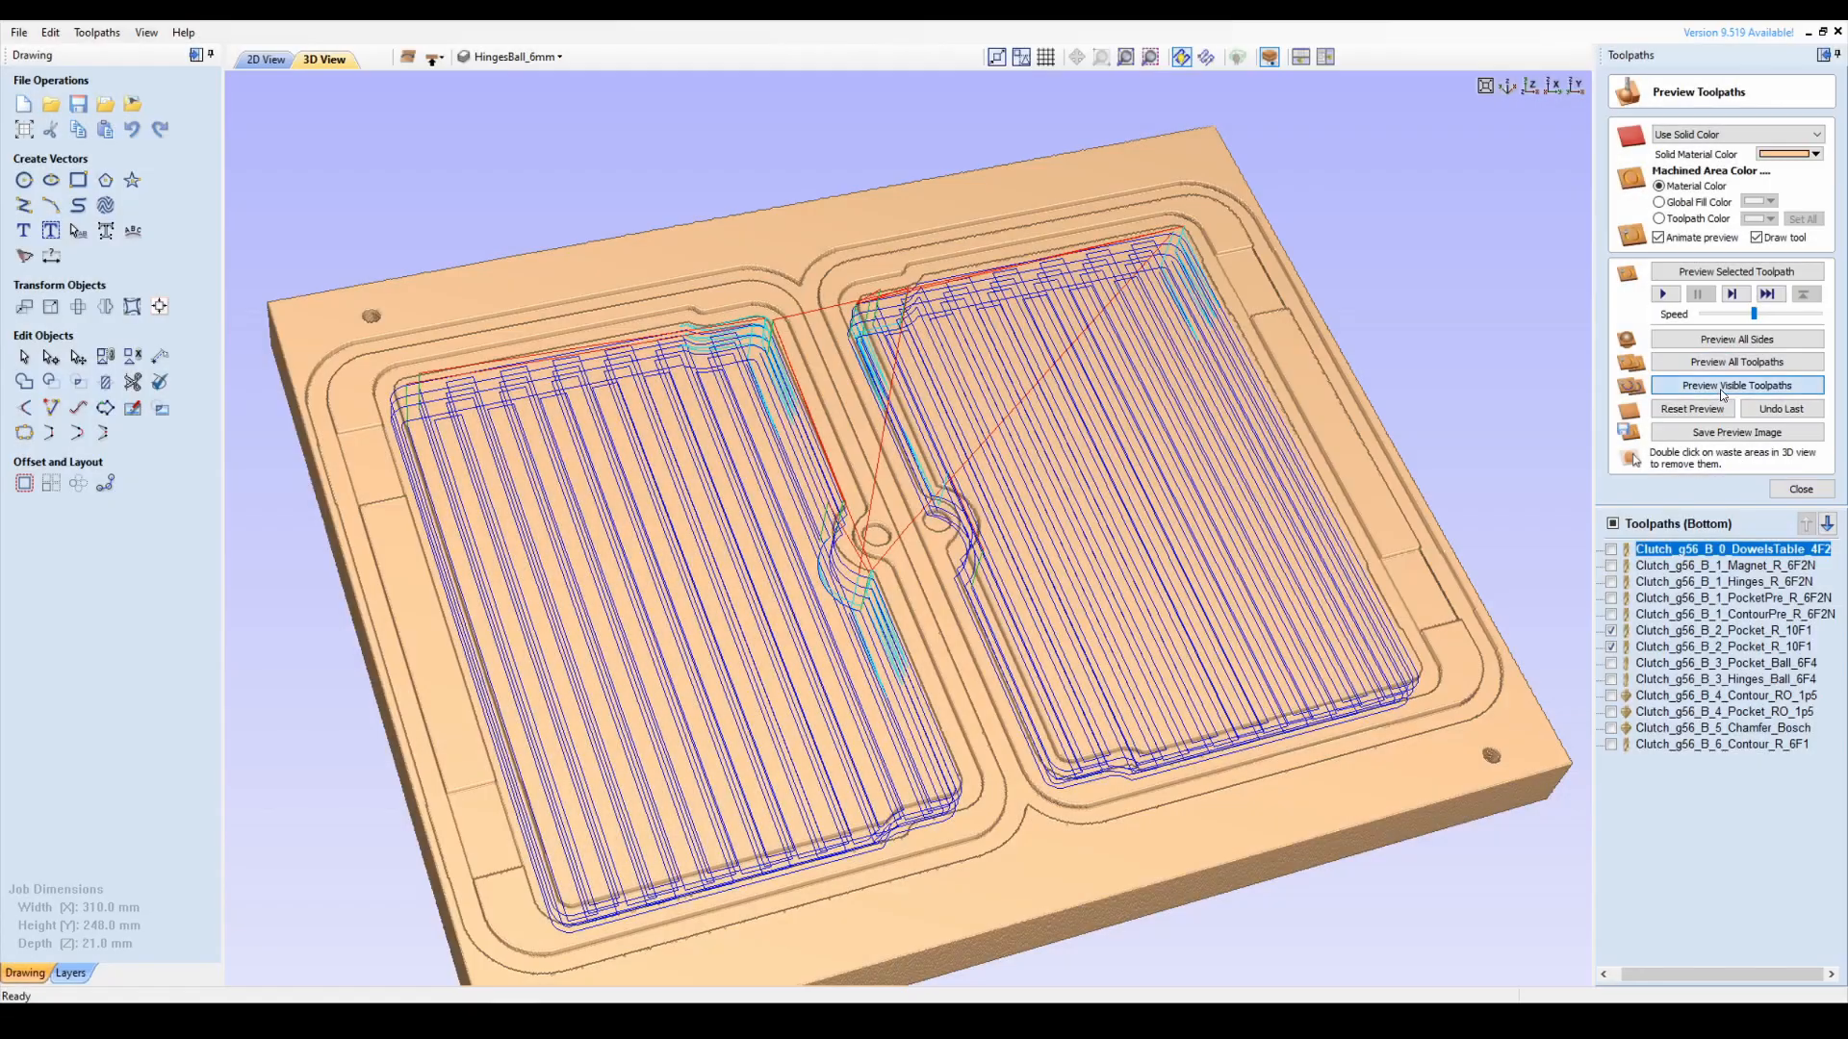
click(1734, 385)
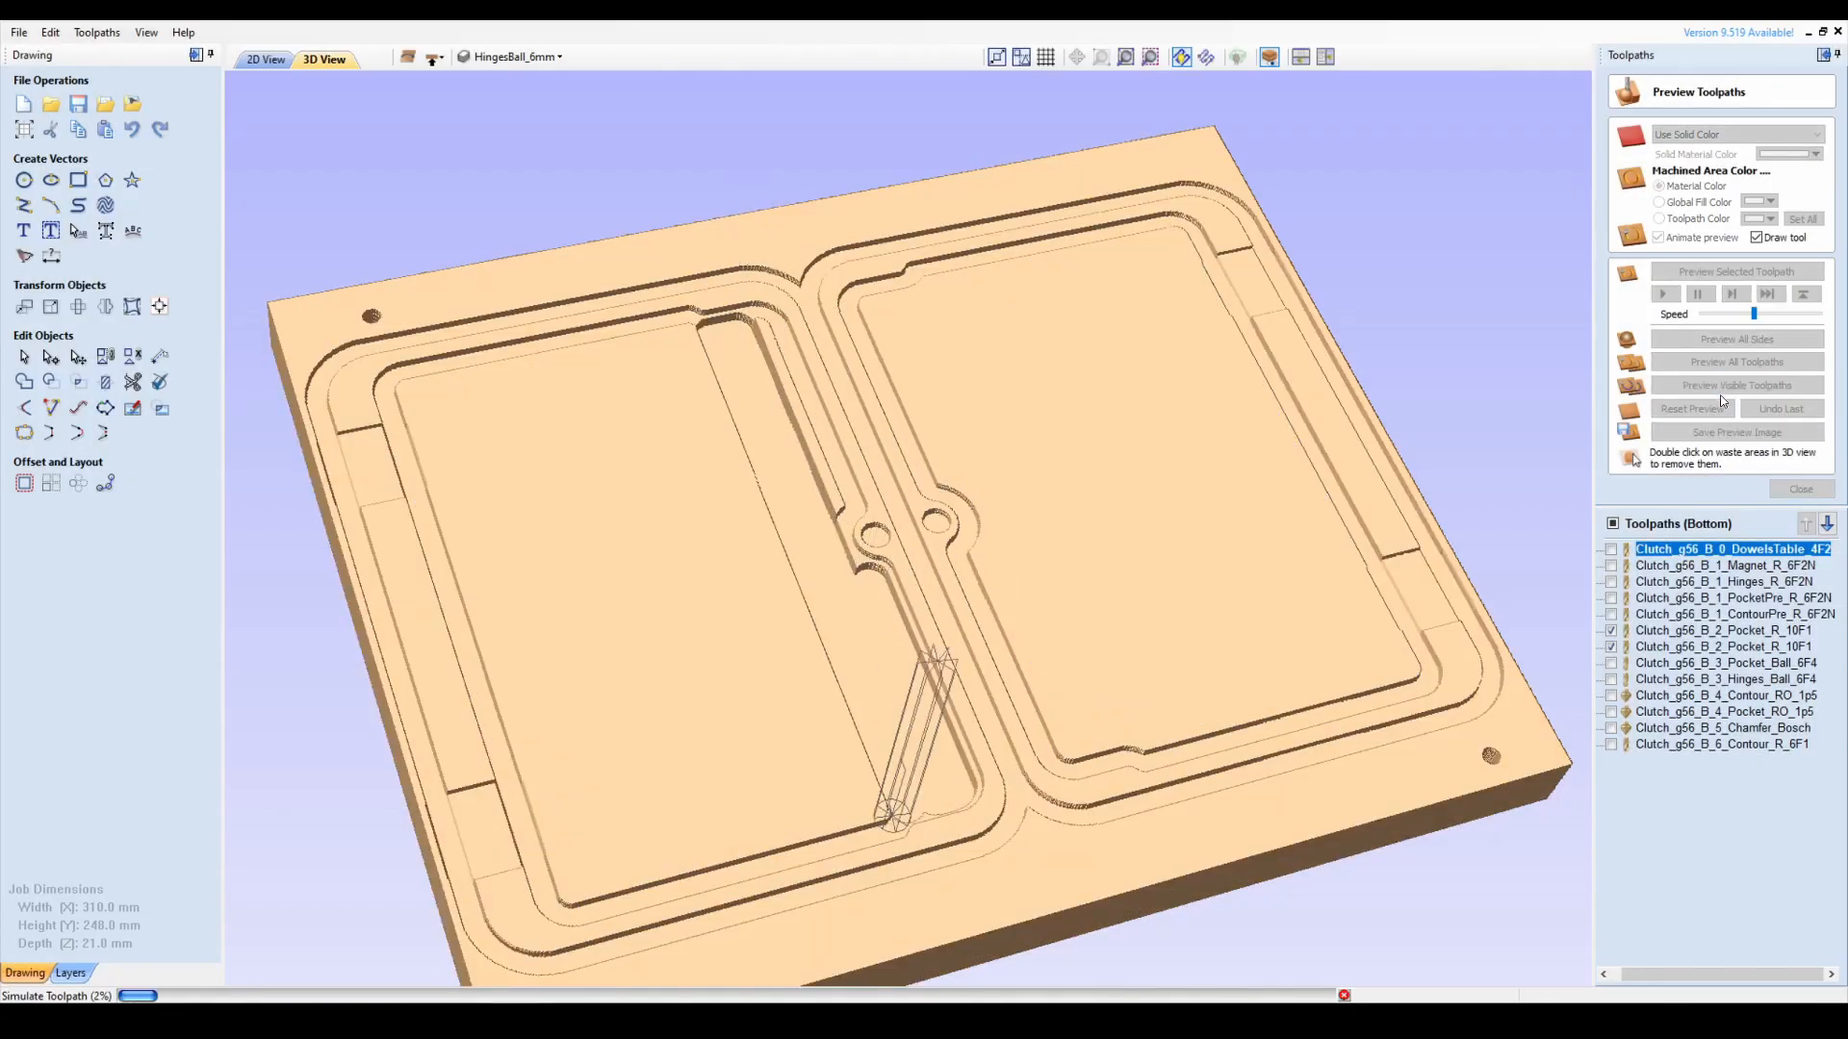